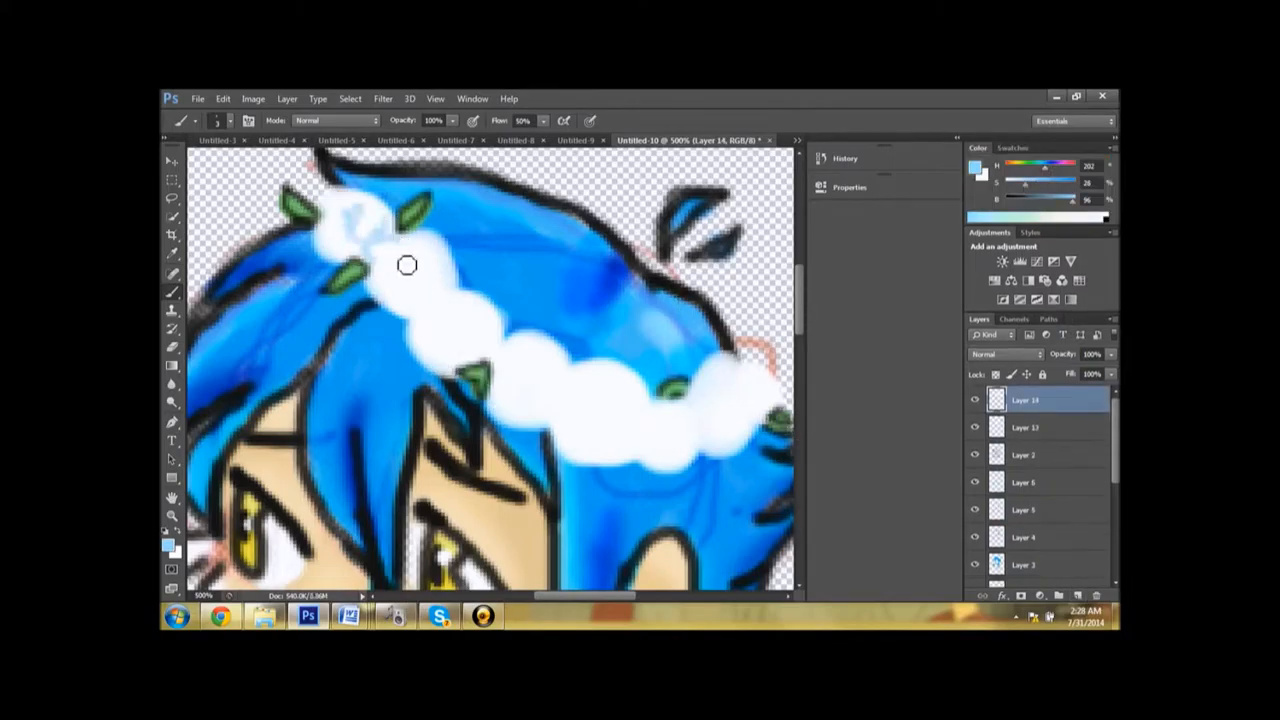
Paint white flowers along the crown over the character's blue hair.
drag(408, 264, 504, 340)
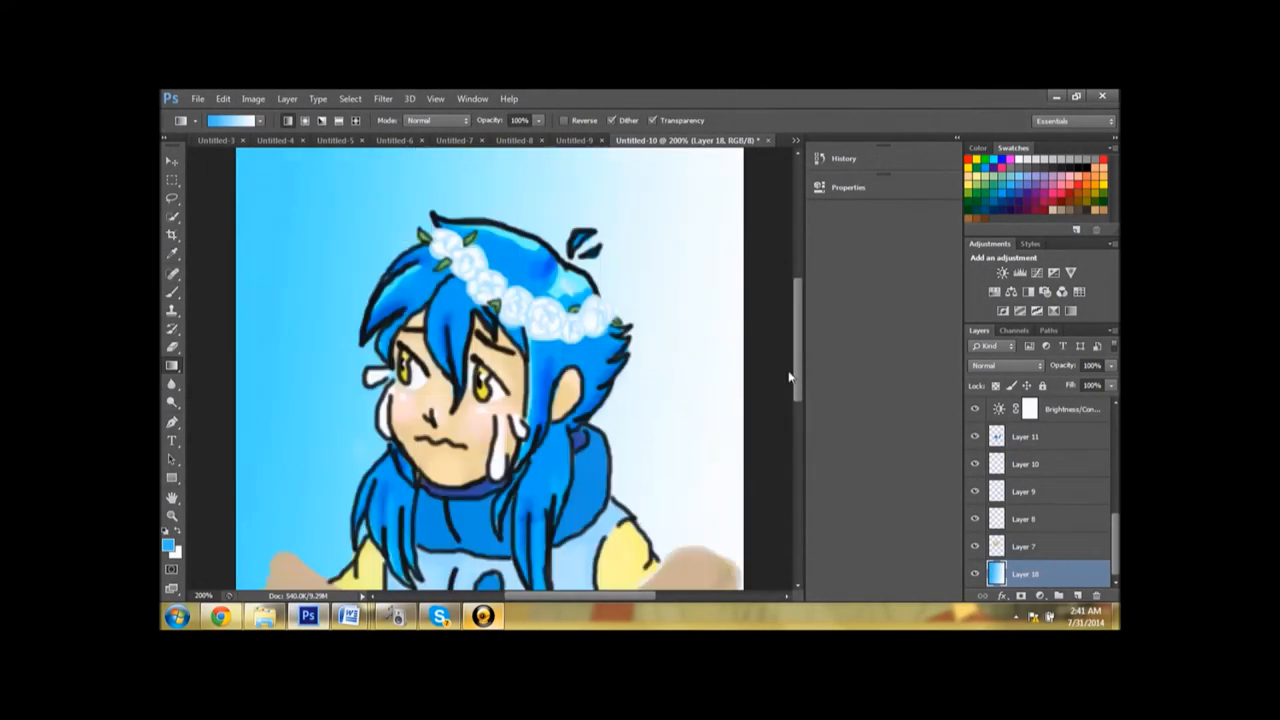
scroll(down, 3)
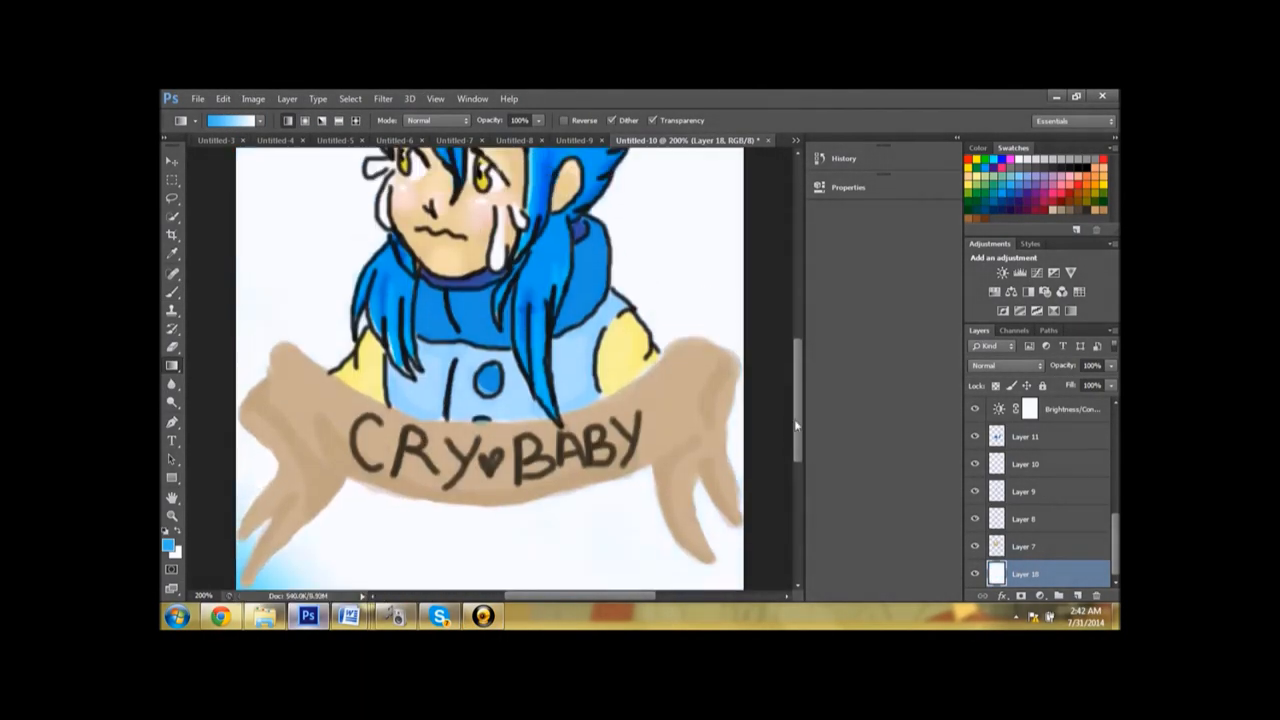